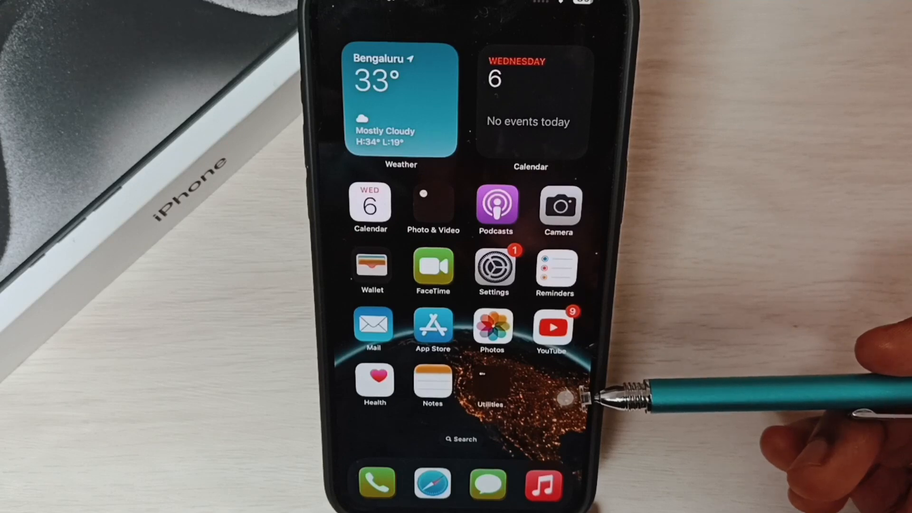
mouse_move(628, 390)
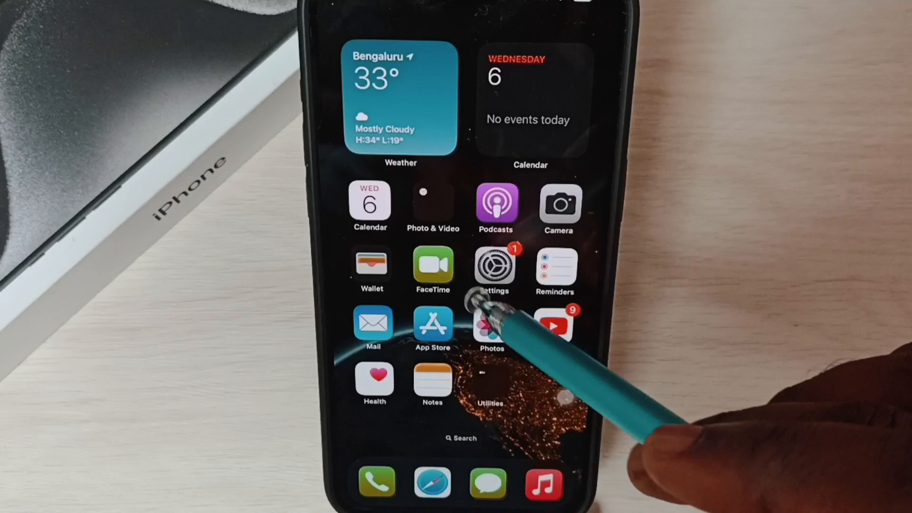
Open Settings from the home screen, go into General, then into Date & Time.
click(494, 266)
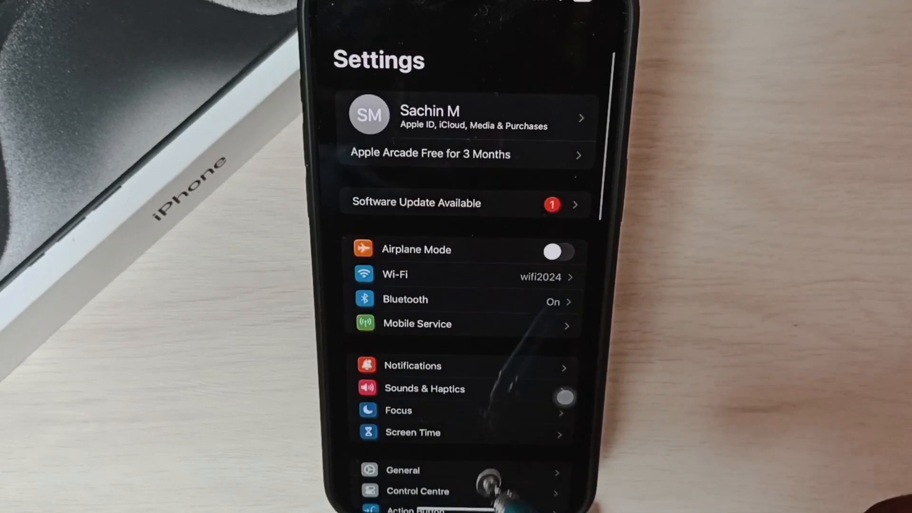
click(402, 470)
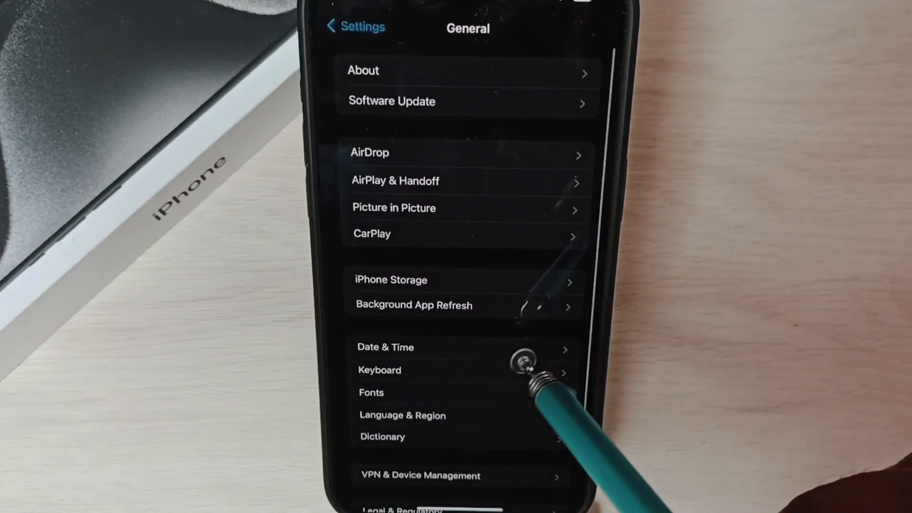
click(386, 347)
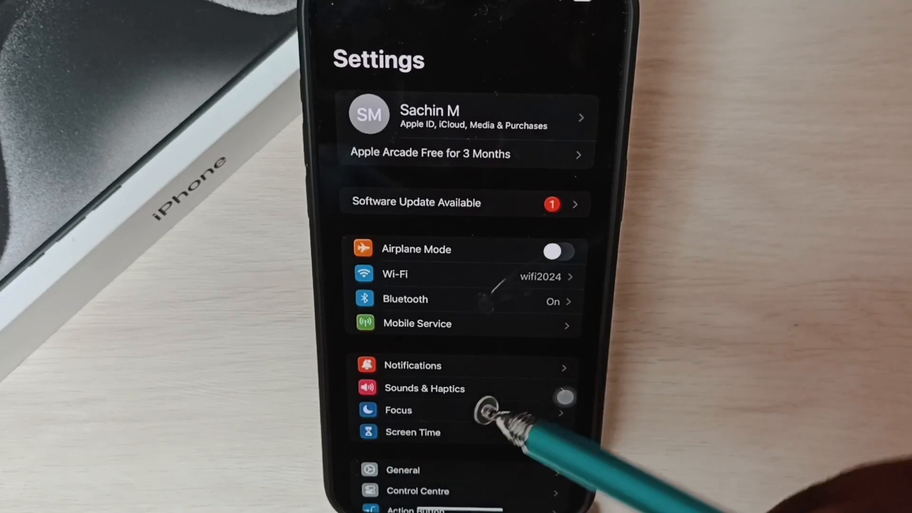
click(402, 469)
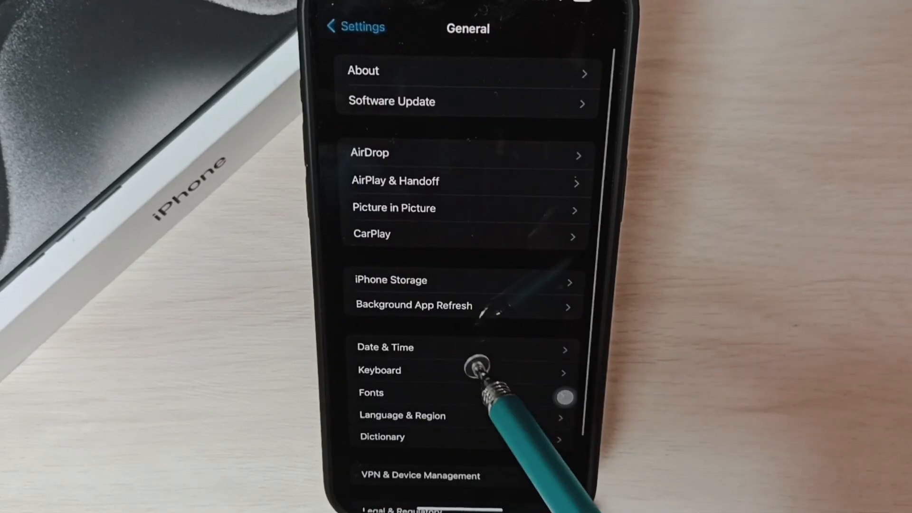
click(385, 347)
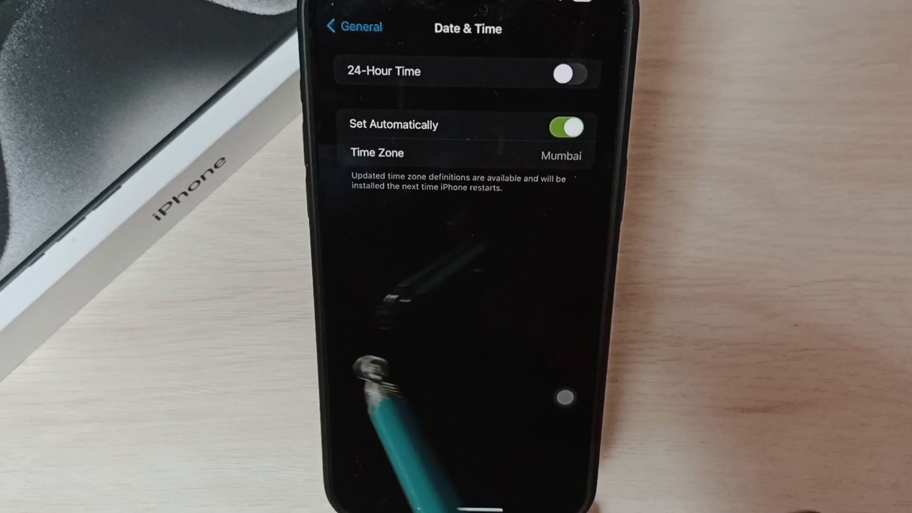
click(352, 27)
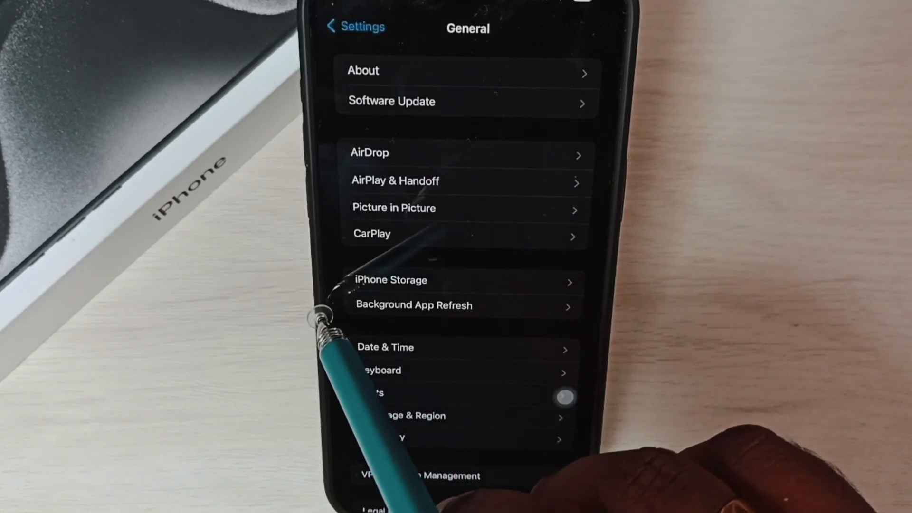
click(355, 27)
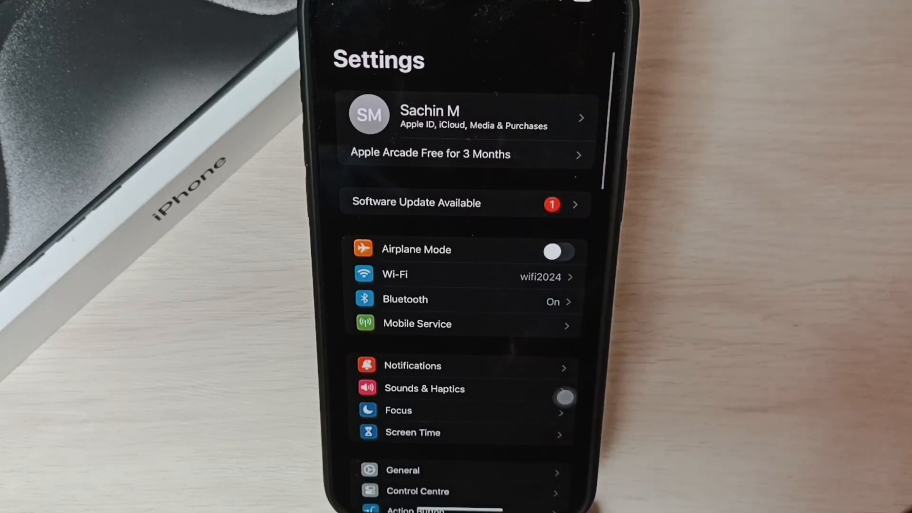